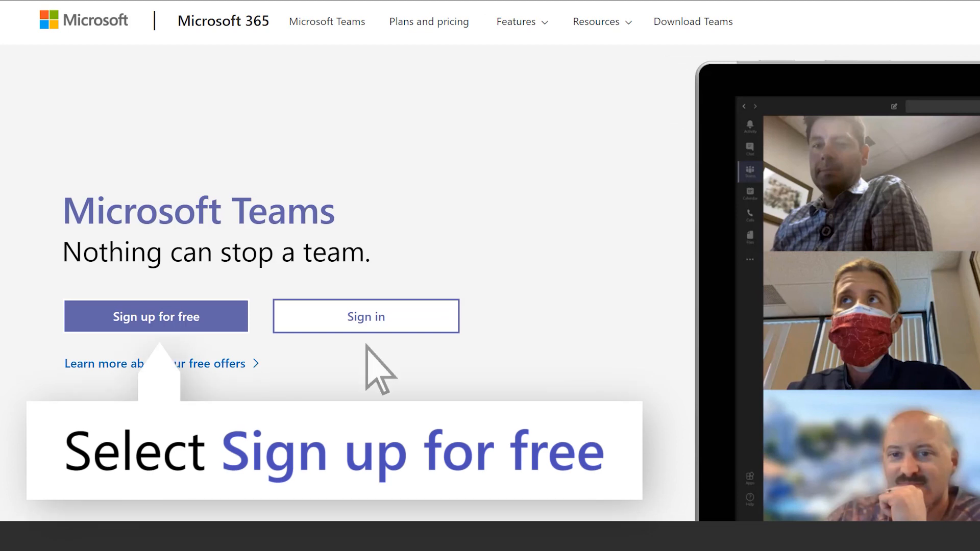
- Start the free Microsoft Teams sign-up to reach the email step
click(156, 316)
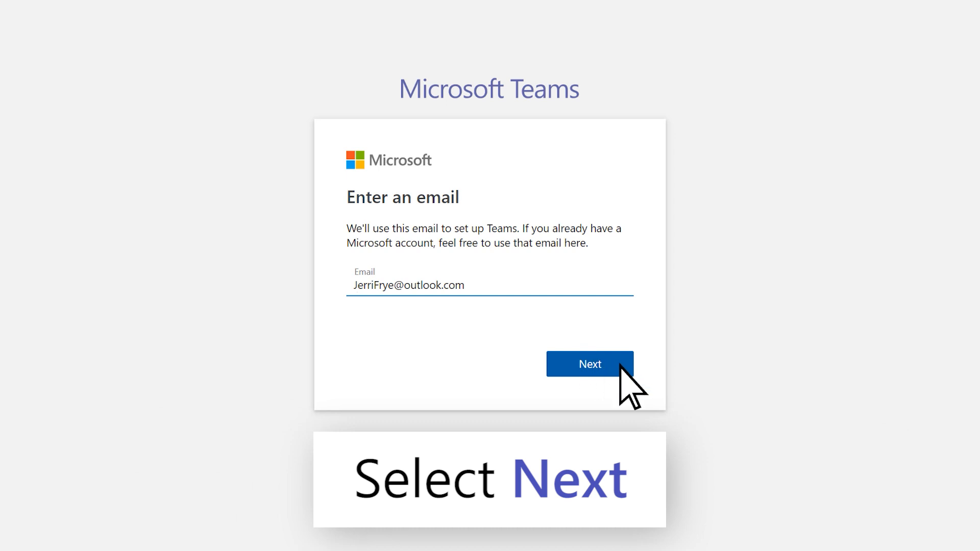
- Submit the email and choose 'For work' as the intended use
click(590, 364)
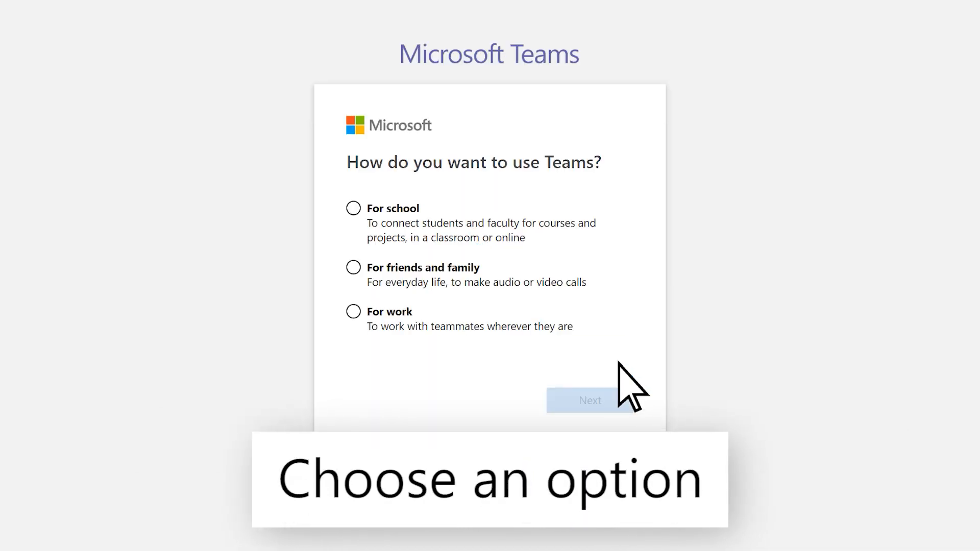
click(354, 312)
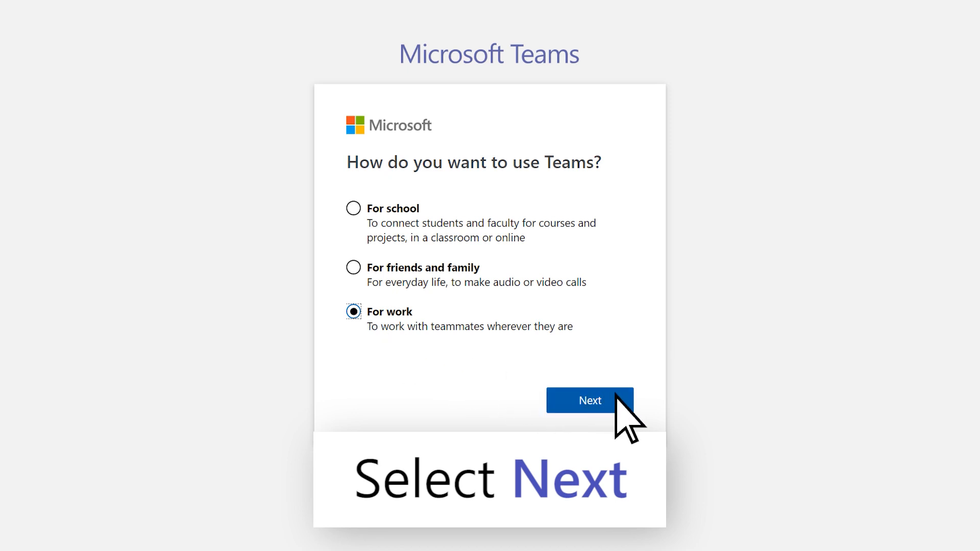
click(591, 401)
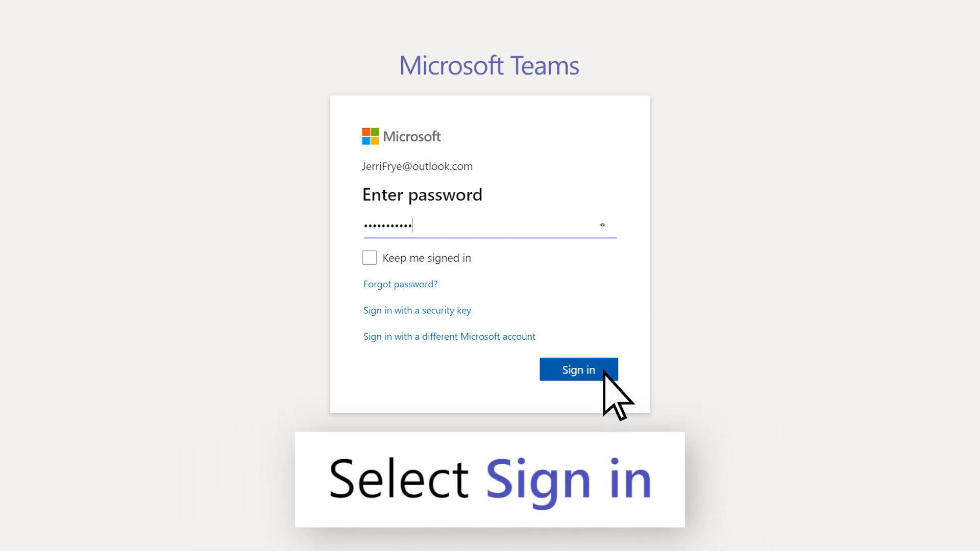
- Sign in and set up Teams with company name 'Contoso'
click(578, 370)
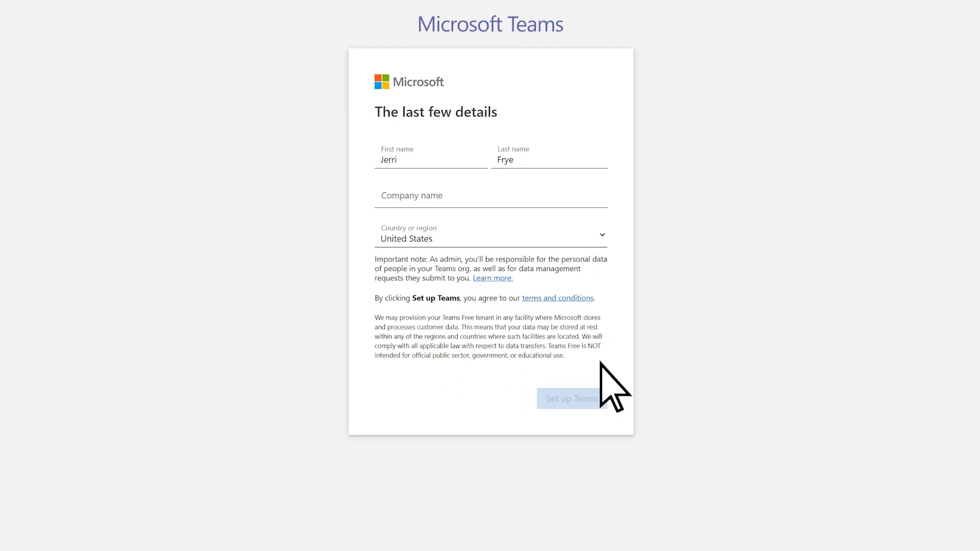
text(Contoso)
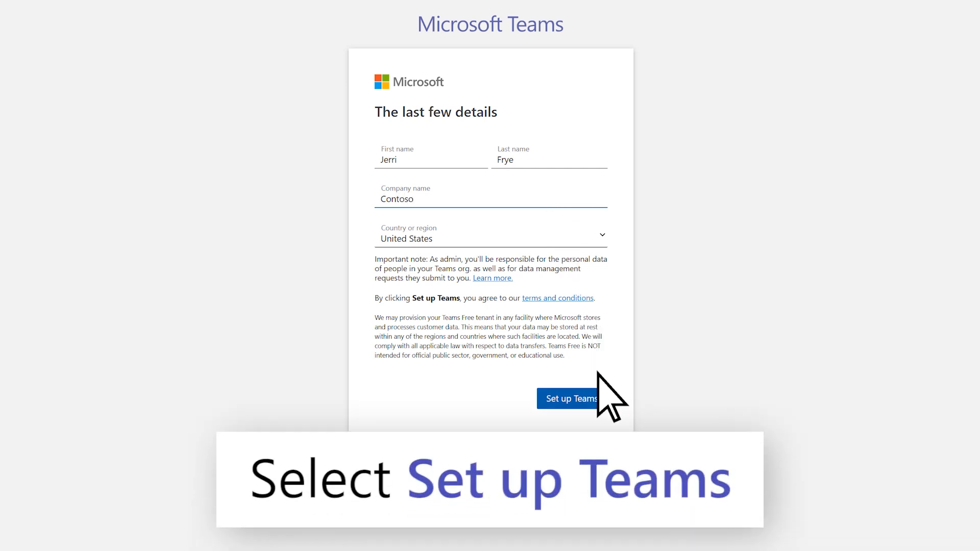
click(570, 398)
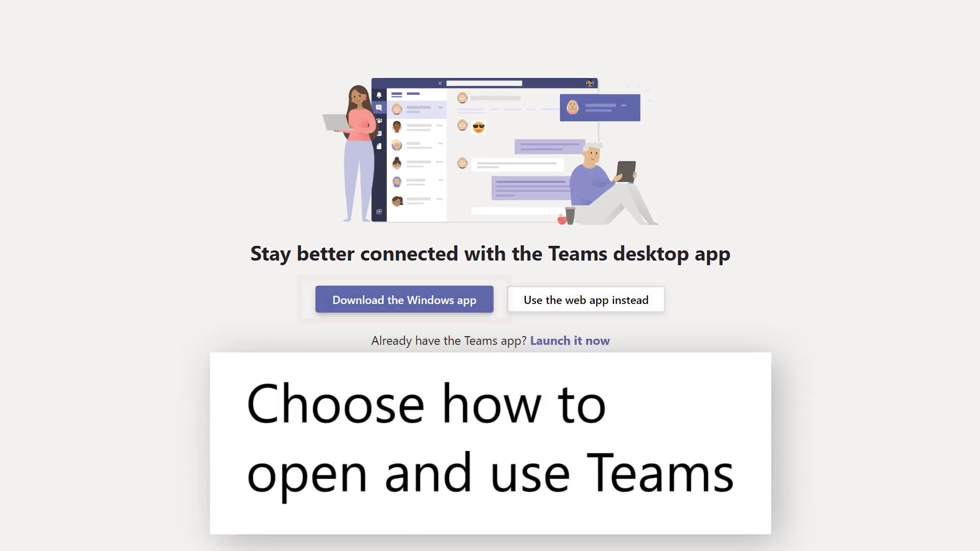
- Open the Contoso team in the web app instead of the desktop app
click(405, 299)
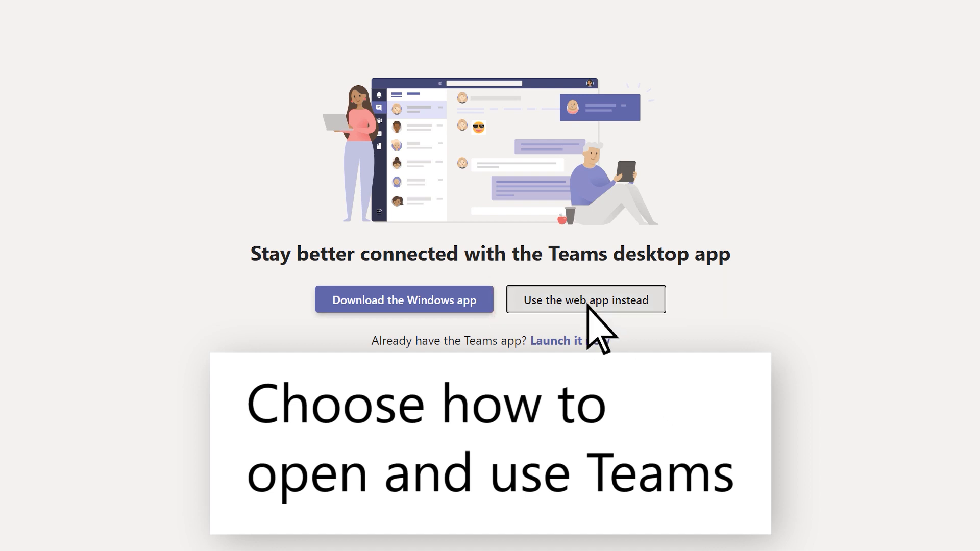
click(587, 300)
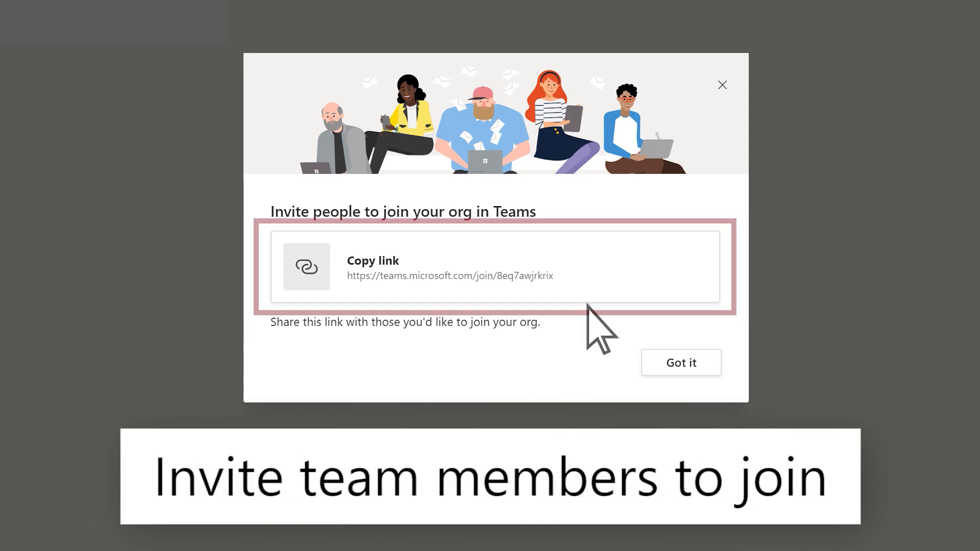
- Dismiss the invite-people prompt and advance the welcome tour to the channels tip
click(681, 363)
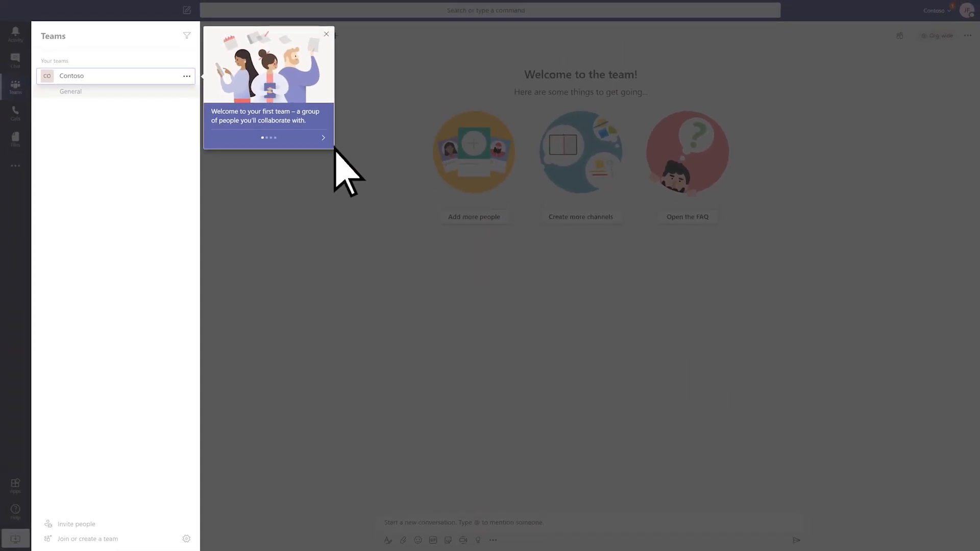
click(323, 138)
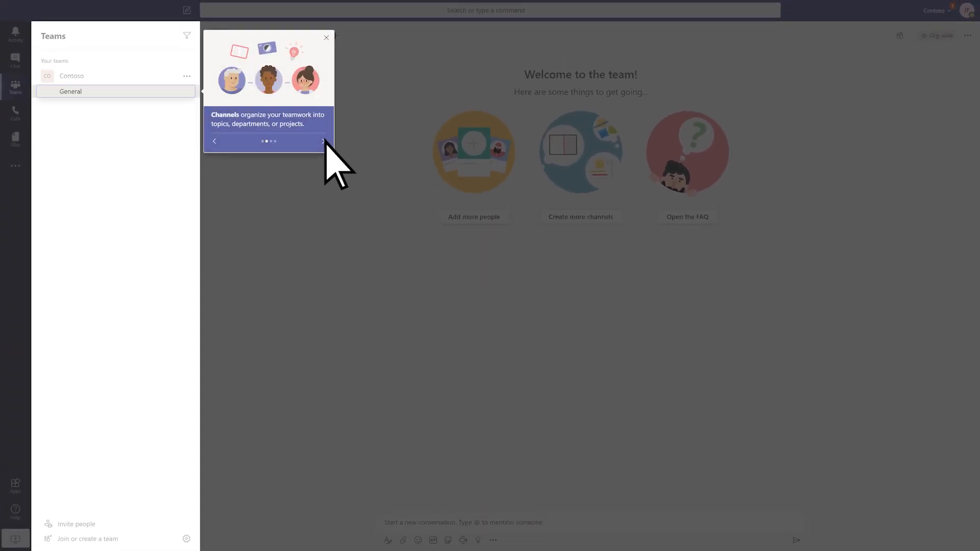